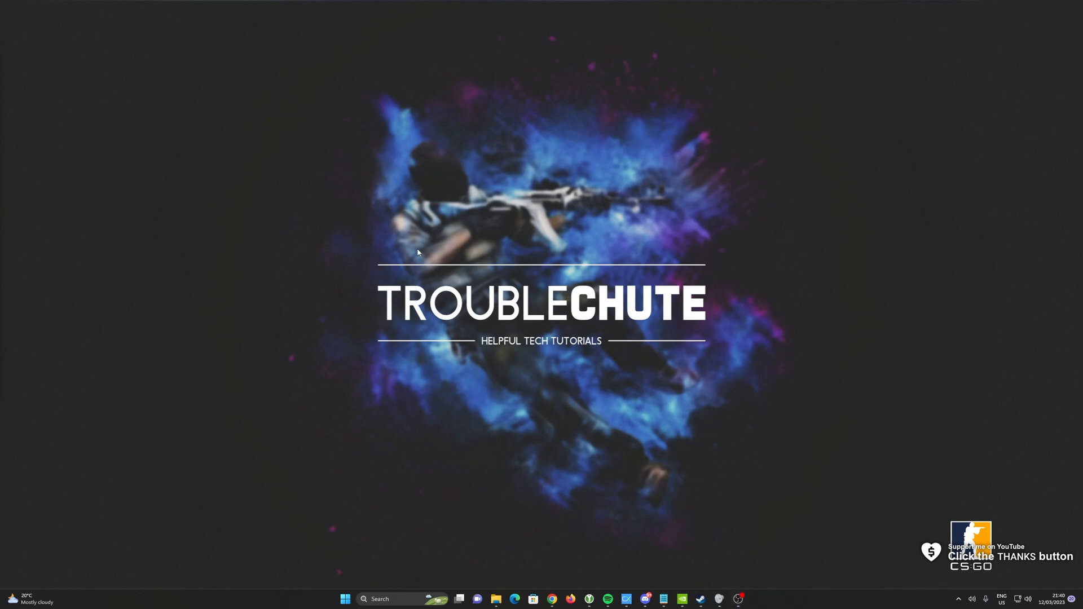
Launch CS:GO from the Steam library and start the FPS Benchmark workshop map in custom mode.
{"action": "left_click", "coordinate": [702, 600]}
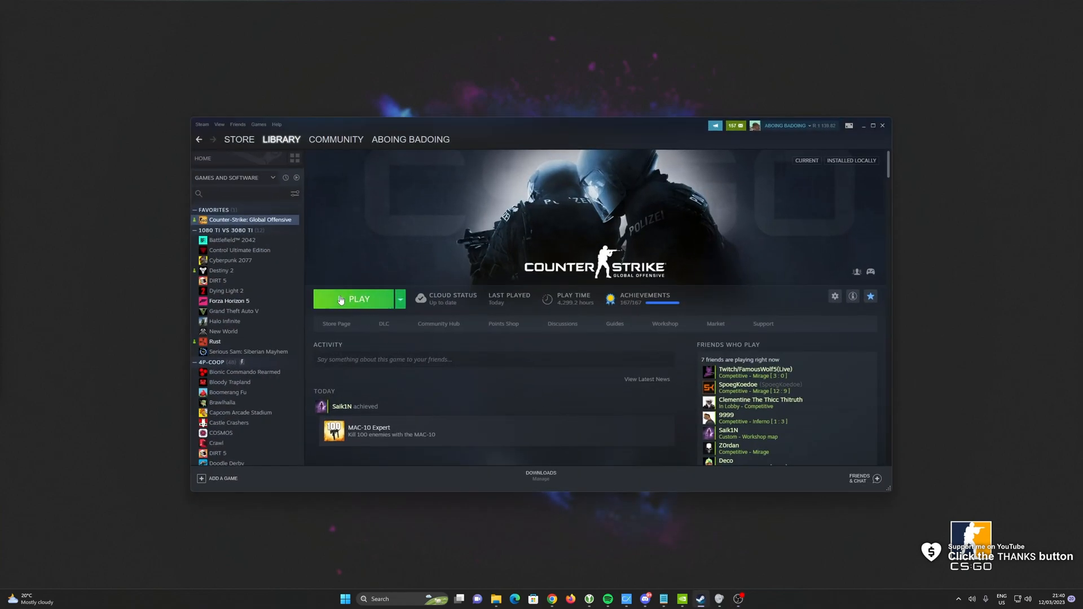
{"action": "left_click", "coordinate": [353, 300]}
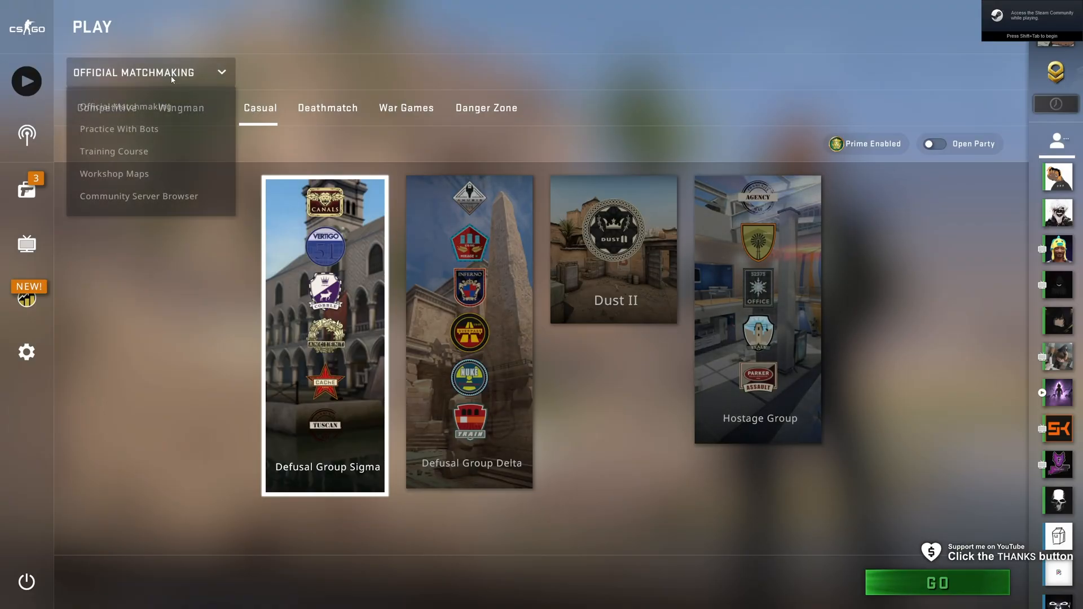
{"action": "left_click", "coordinate": [114, 174]}
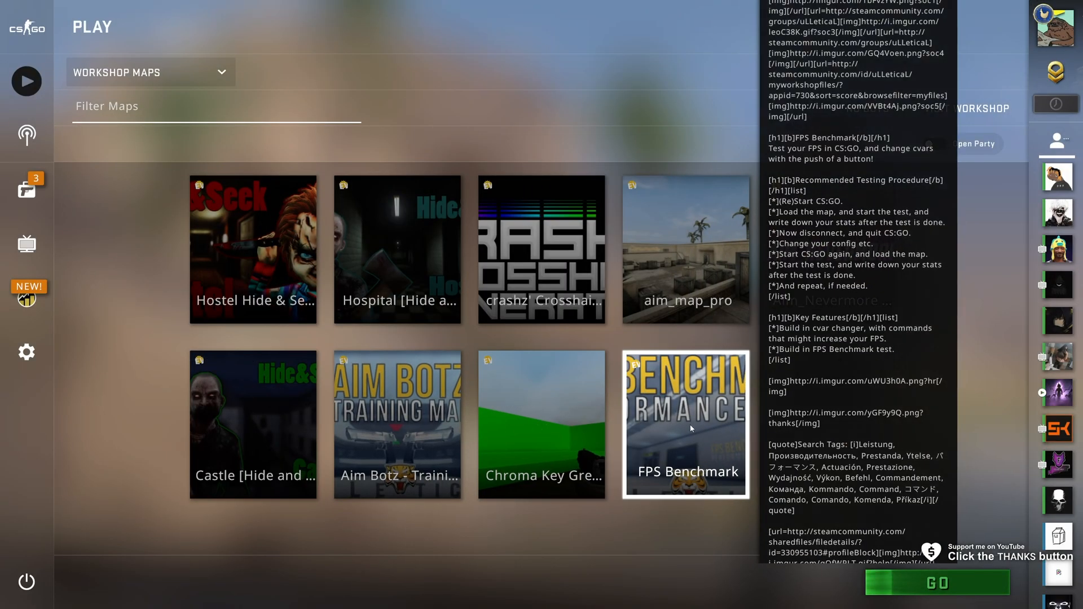
{"action": "left_click", "coordinate": [940, 584]}
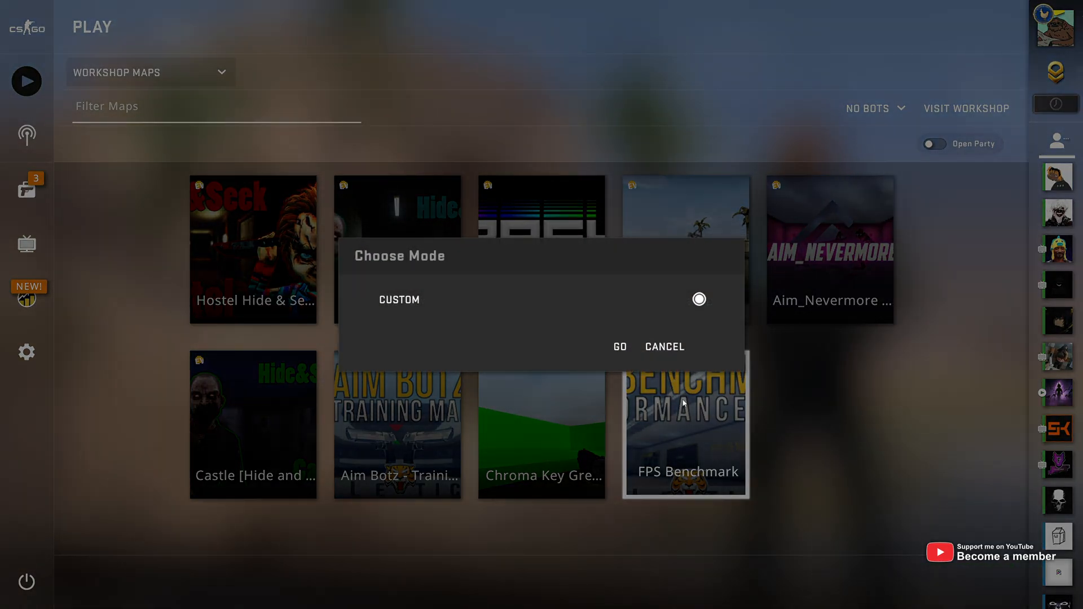
{"action": "left_click", "coordinate": [620, 347]}
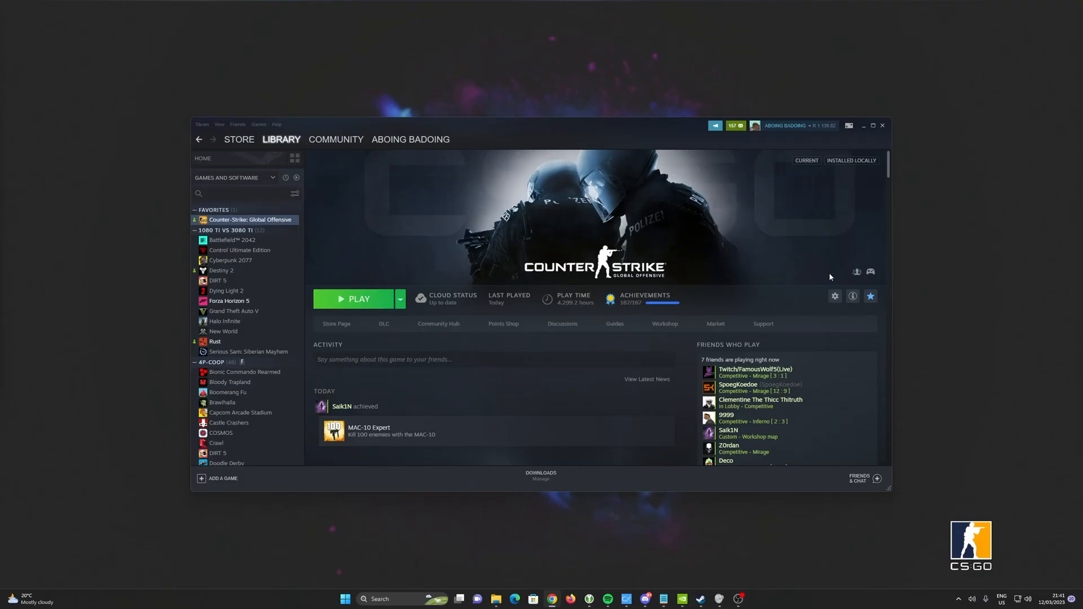
{"action": "mouse_move", "coordinate": [576, 243]}
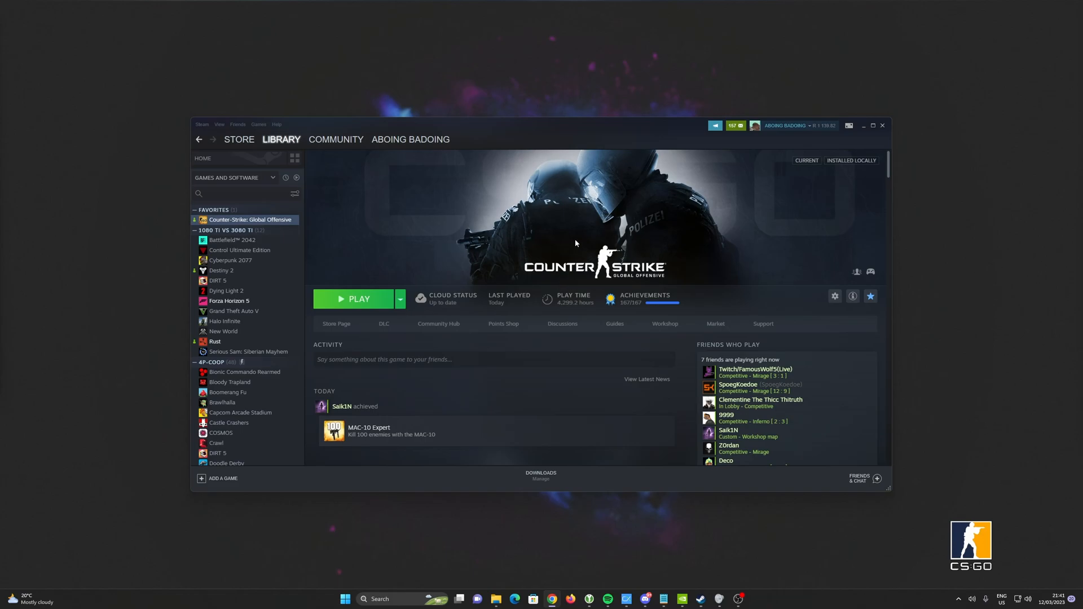
{"action": "mouse_move", "coordinate": [463, 235]}
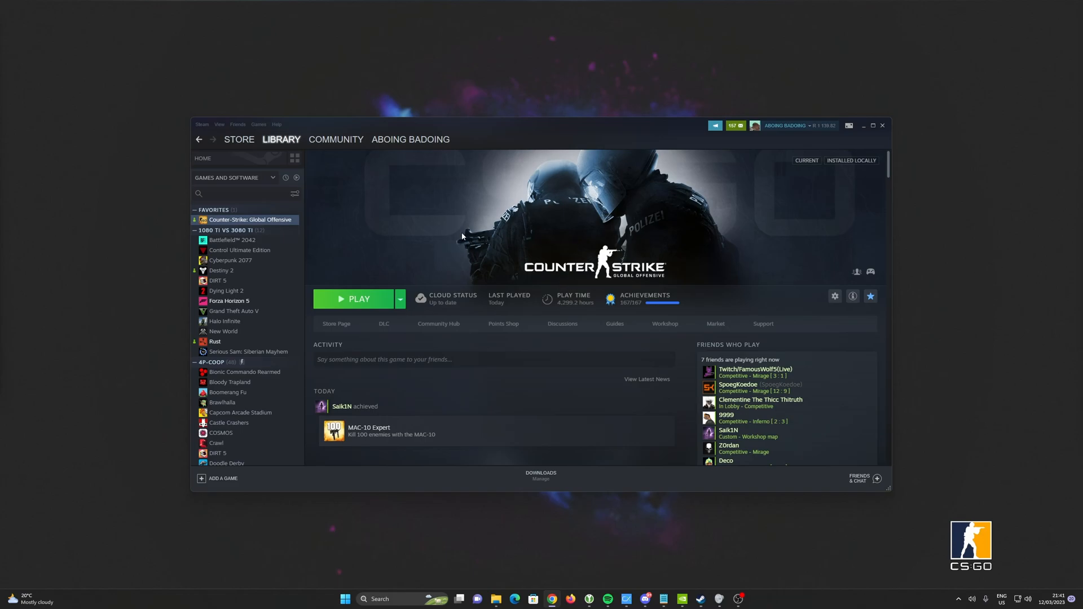
{"action": "mouse_move", "coordinate": [317, 256]}
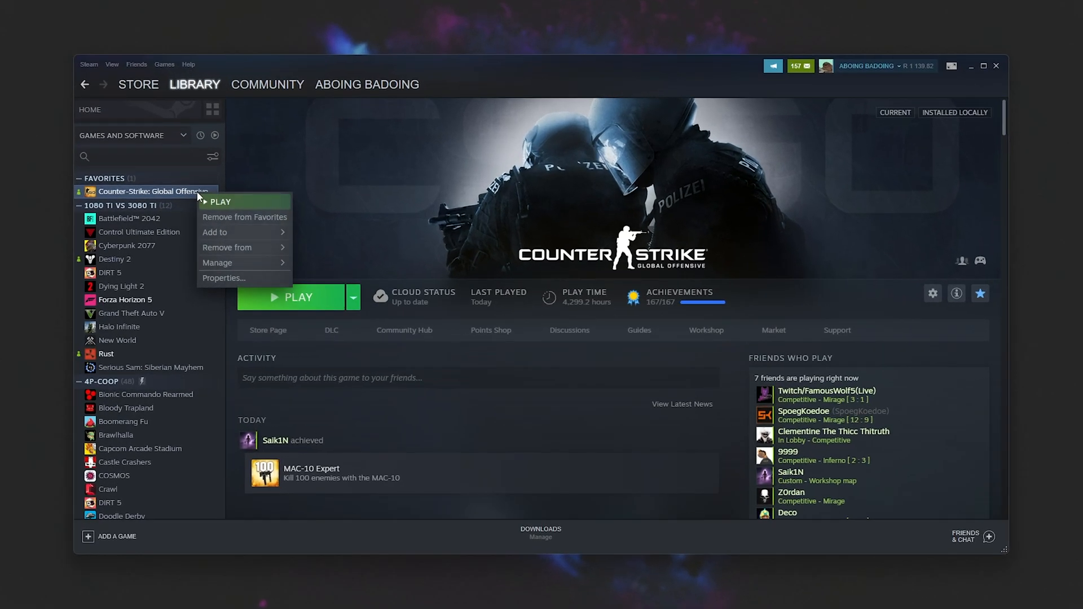
{"action": "mouse_move", "coordinate": [218, 263]}
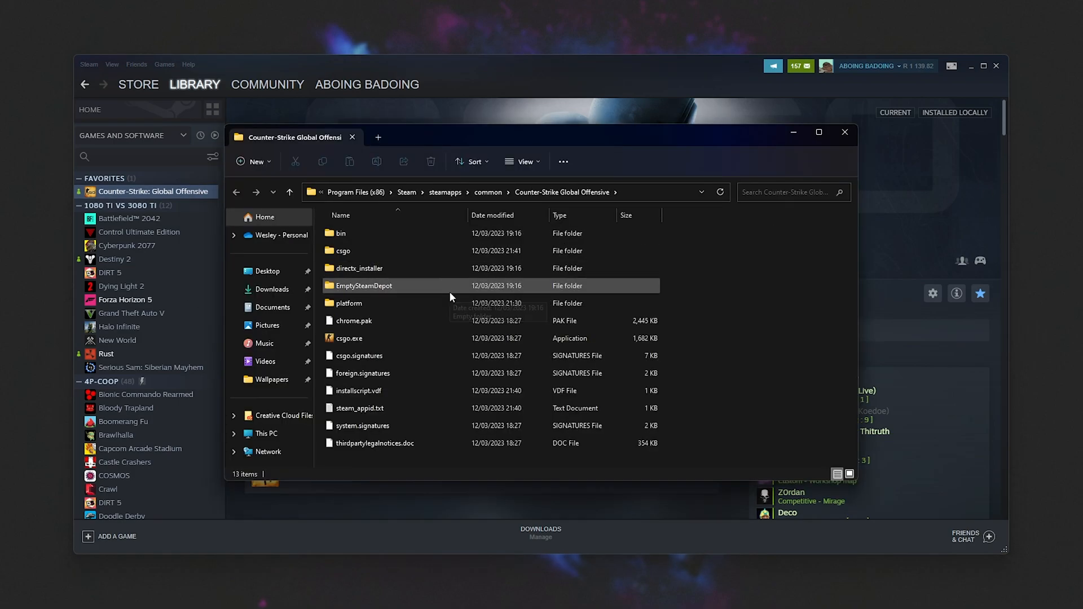
Browse into csgo > maps > workshop to list the nine numbered workshop map folders.
{"action": "double_click", "coordinate": [343, 251]}
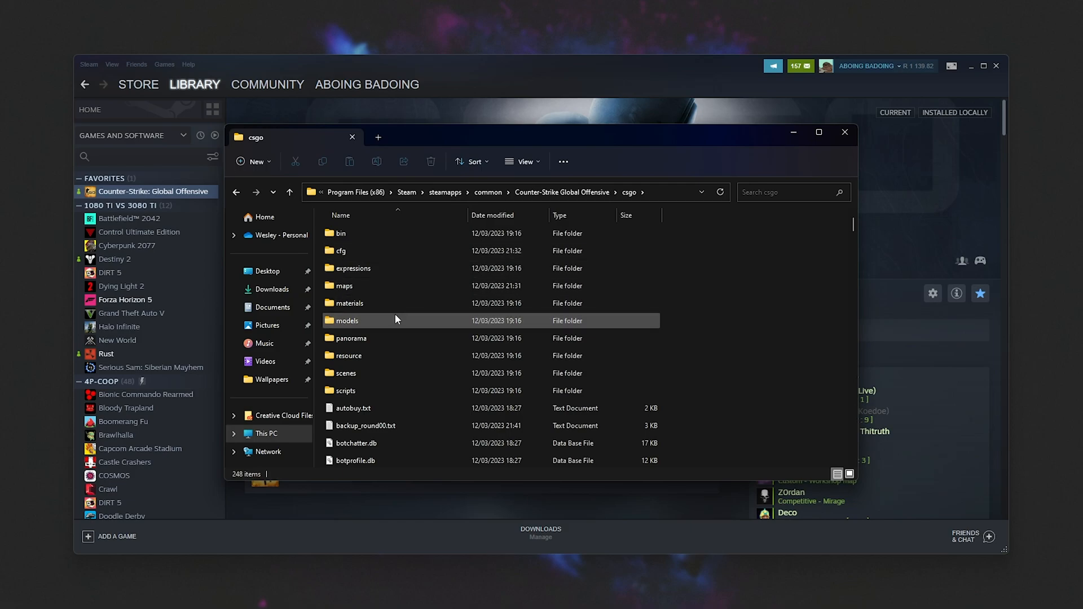
{"action": "double_click", "coordinate": [344, 286]}
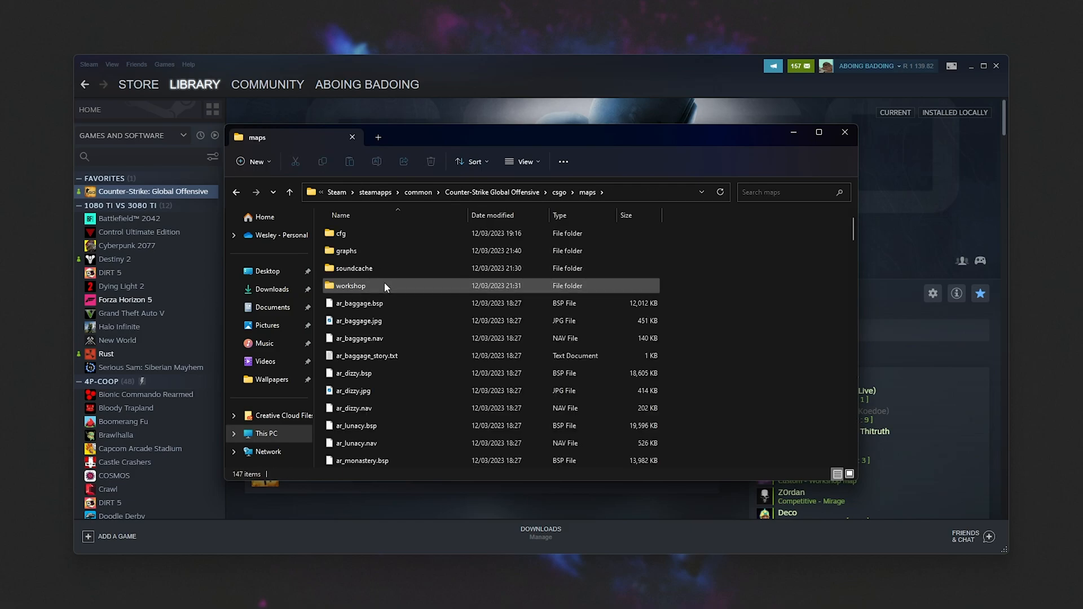
{"action": "double_click", "coordinate": [351, 285]}
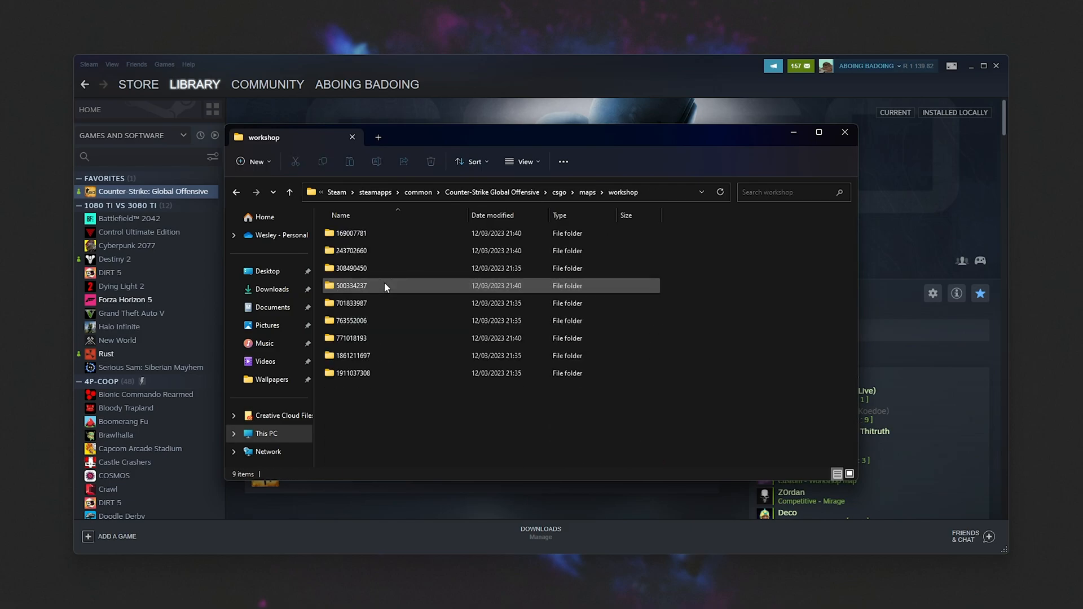
{"action": "double_click", "coordinate": [351, 233]}
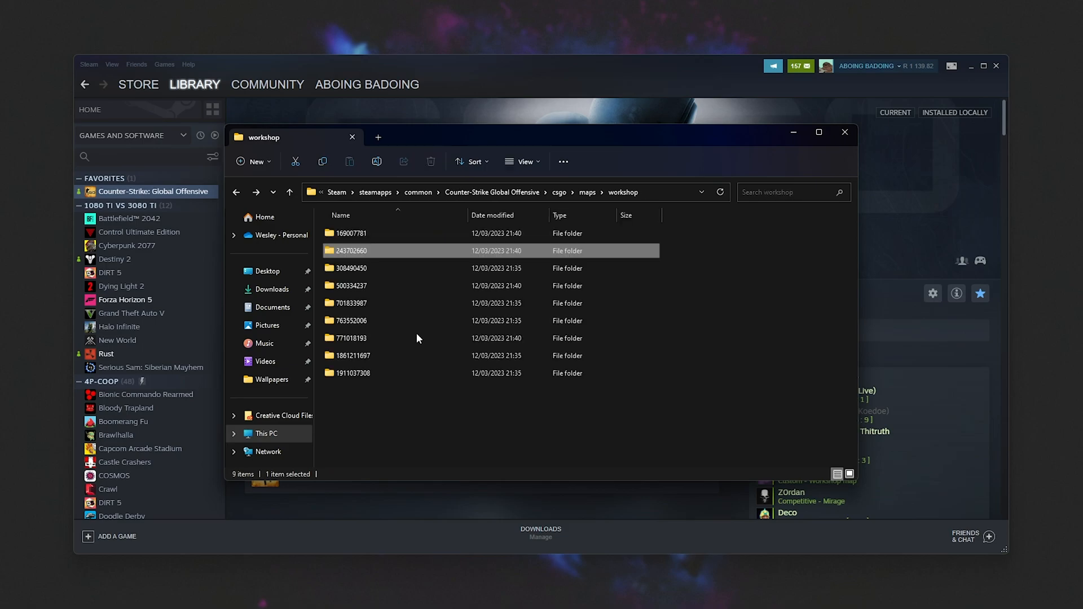
Delete the thumbnail images in workshop folder 500334237, then reopen it to check what remains.
{"action": "double_click", "coordinate": [351, 286]}
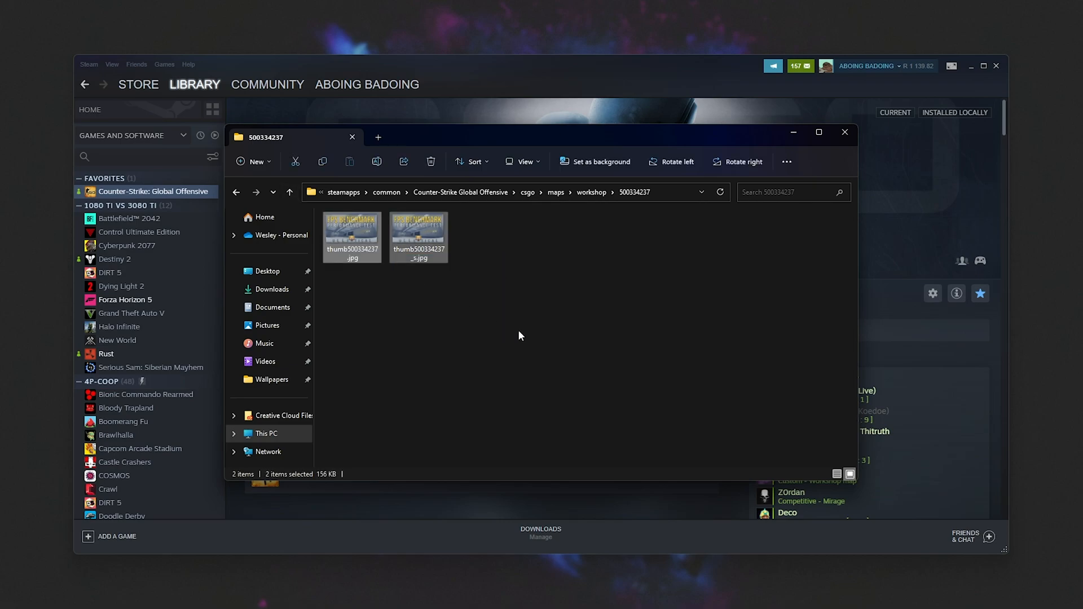
{"action": "left_click", "coordinate": [431, 161]}
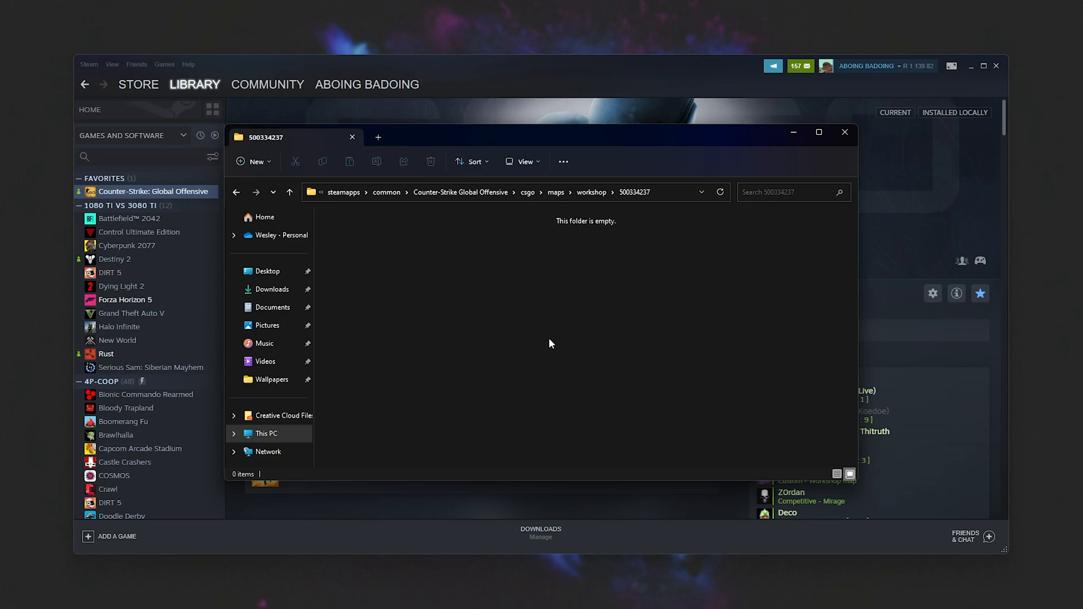
{"action": "left_click", "coordinate": [591, 192]}
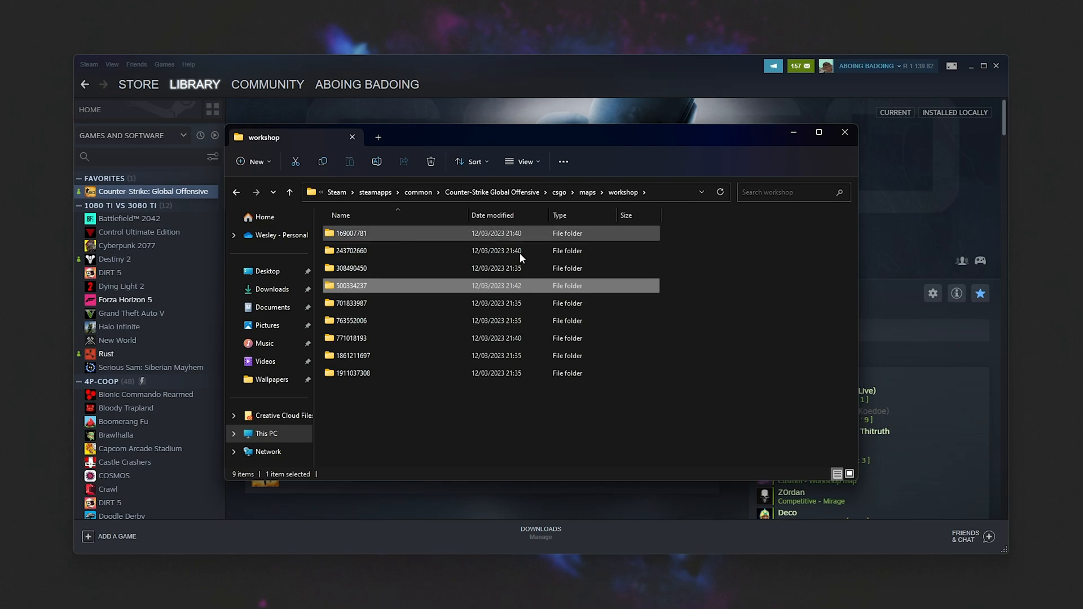
{"action": "double_click", "coordinate": [351, 286]}
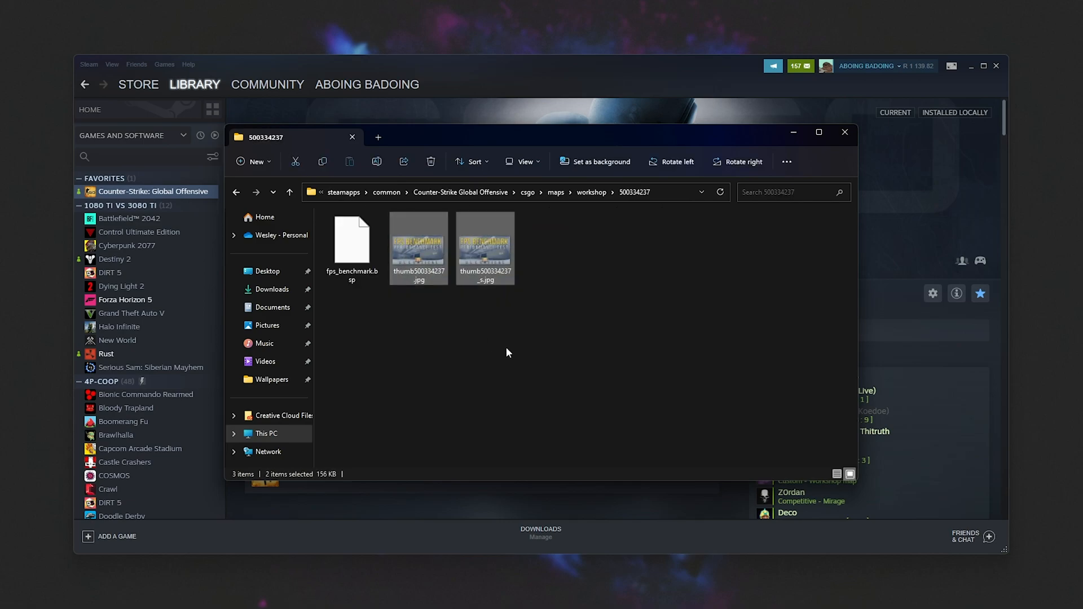
{"action": "left_click", "coordinate": [485, 247]}
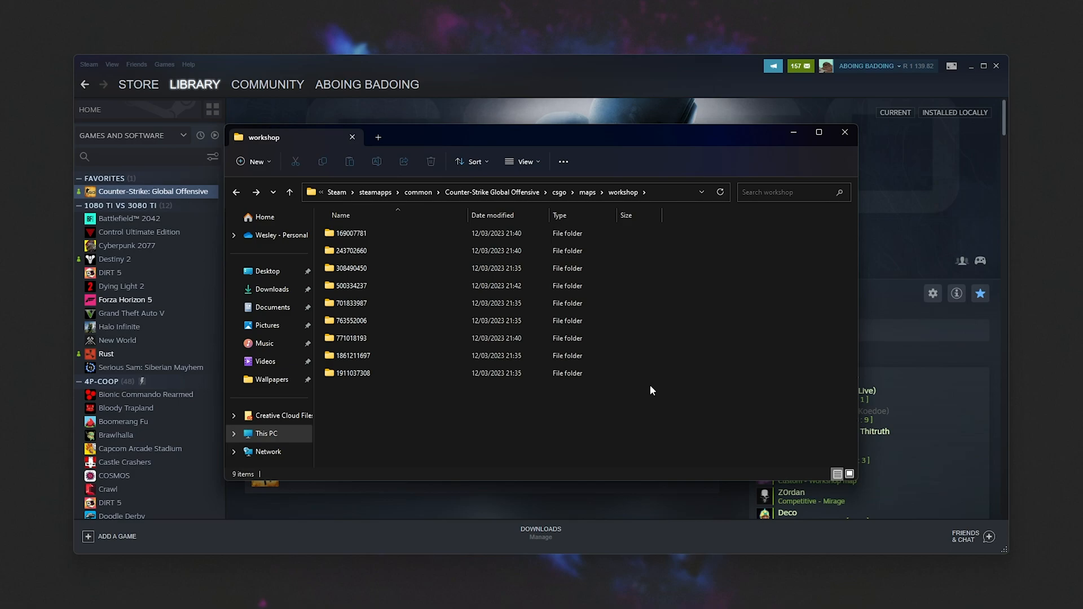
{"action": "mouse_move", "coordinate": [689, 352]}
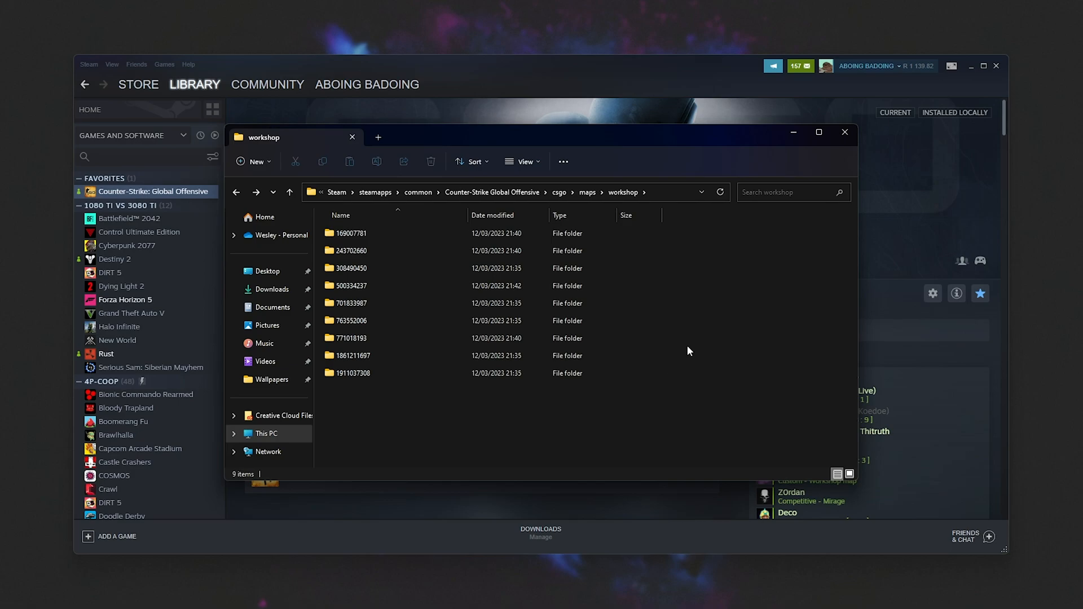